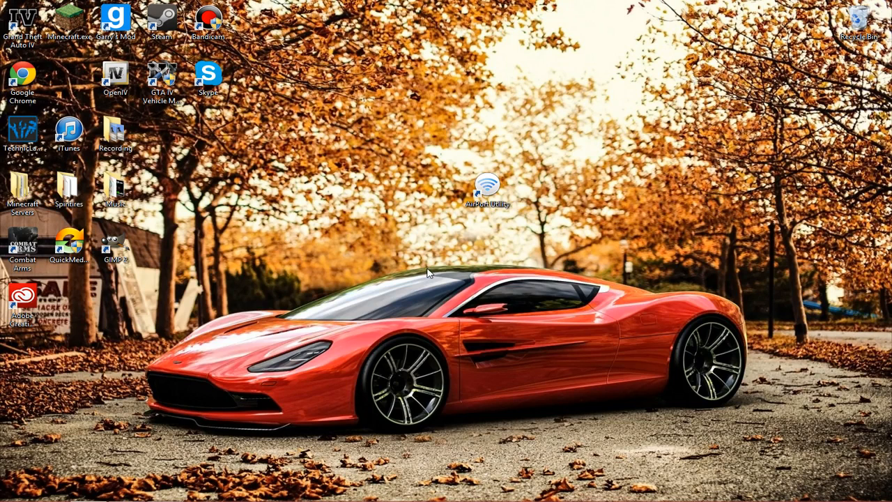
Launch AirPort Utility and unlock the AirPort Extreme's settings with the base station password.
{"action": "left_click_drag", "start_coordinate": [487, 188], "coordinate": [395, 189]}
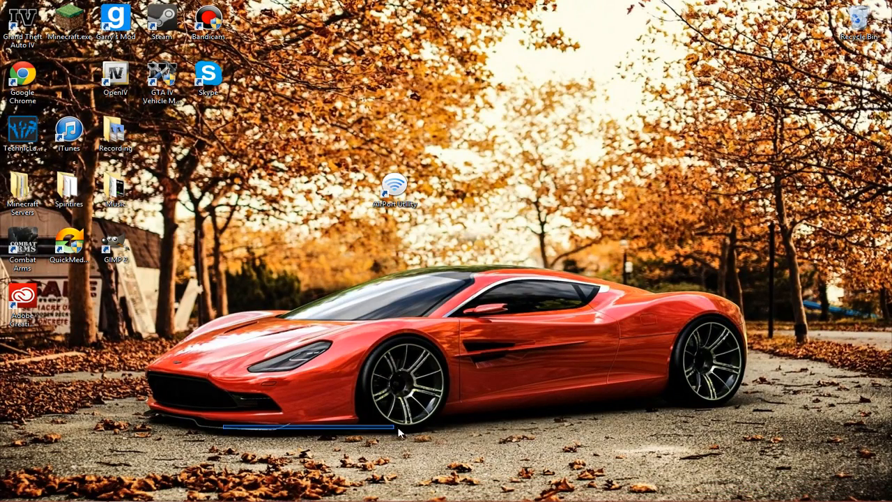
{"action": "left_click", "coordinate": [393, 187]}
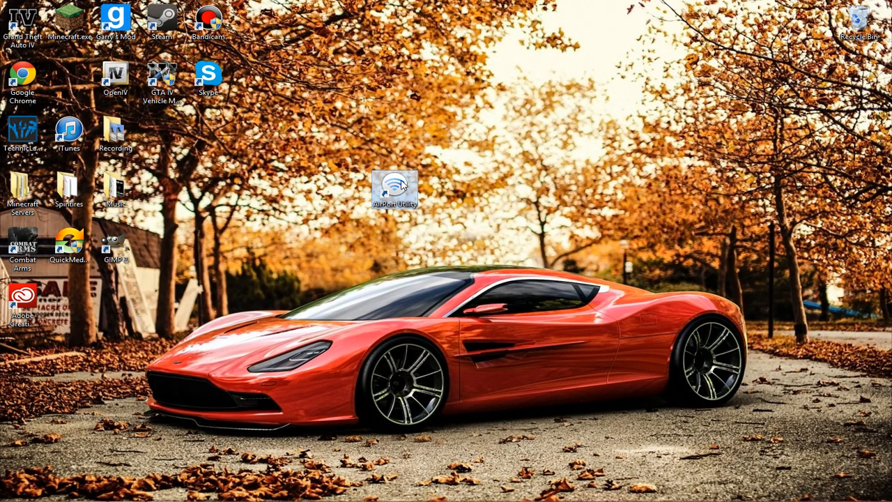
{"action": "left_click_drag", "start_coordinate": [395, 188], "coordinate": [487, 188]}
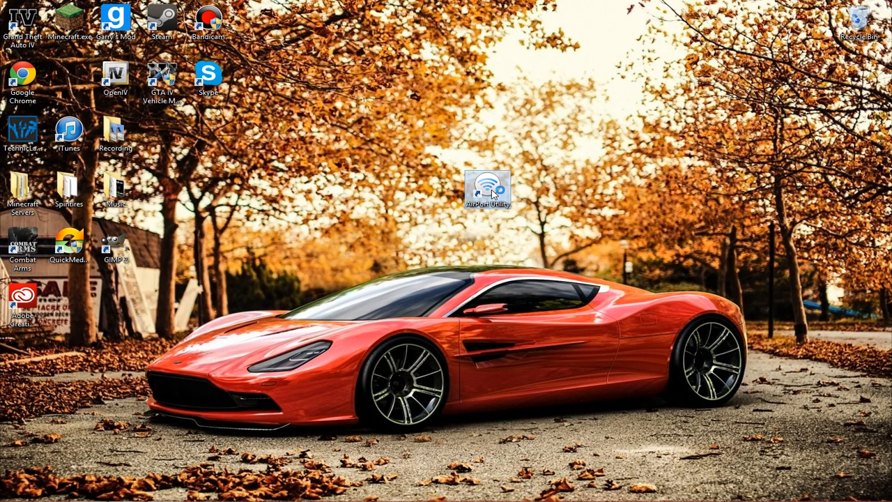
{"action": "double_click", "coordinate": [488, 186]}
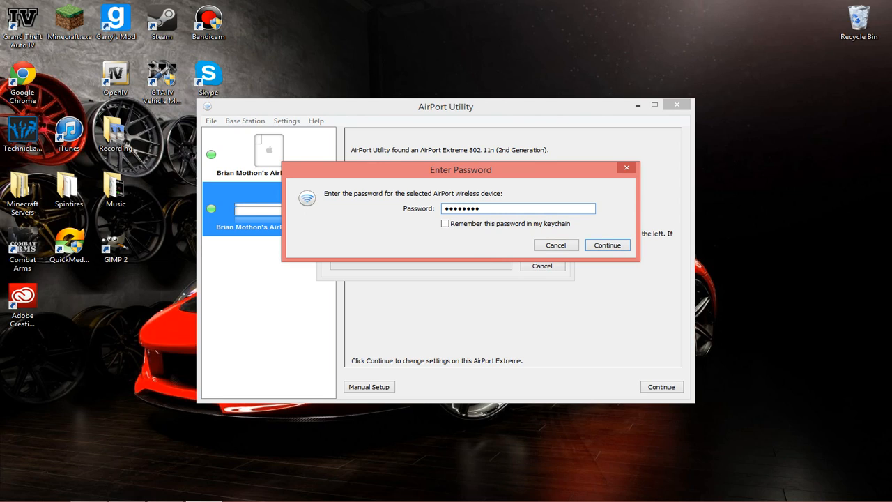
{"action": "left_click", "coordinate": [607, 245]}
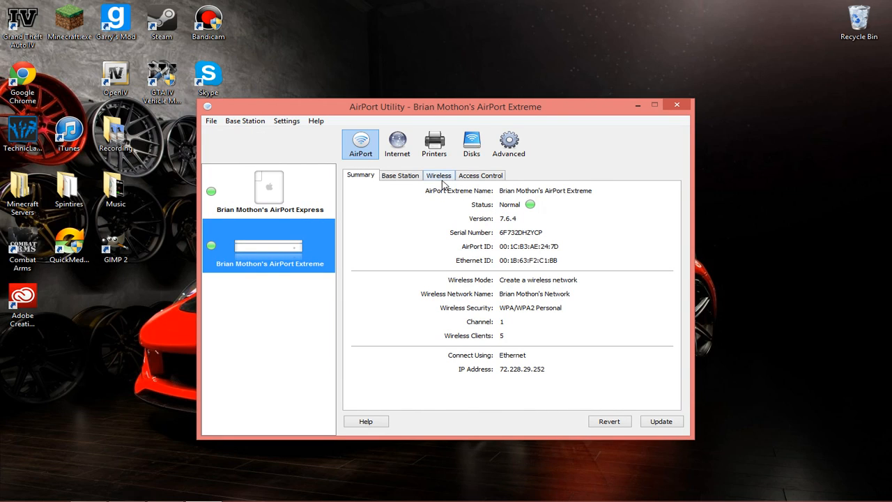
Go to the base station's Advanced settings toward the Port Mapping assistant.
{"action": "left_click", "coordinate": [509, 142]}
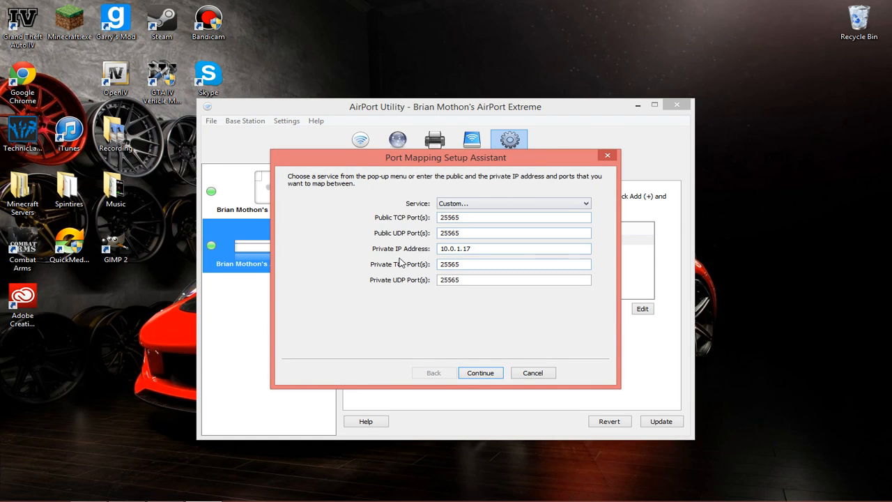
{"action": "mouse_move", "coordinate": [487, 210]}
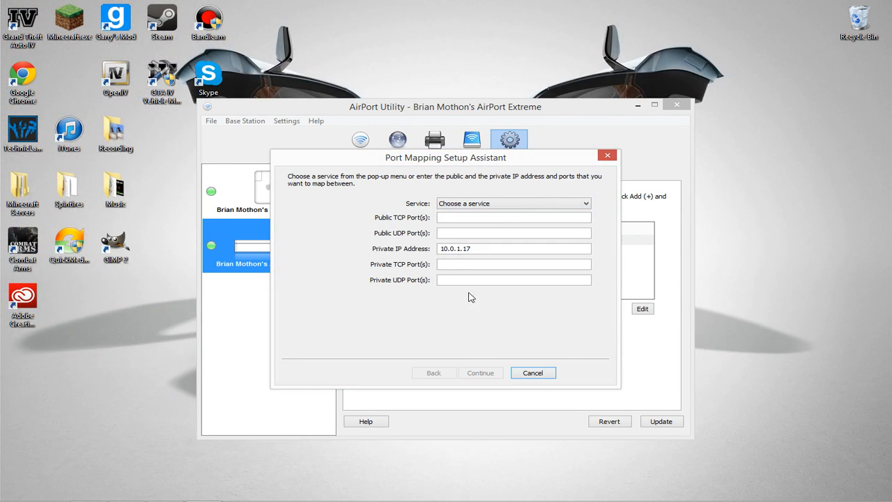
{"action": "mouse_move", "coordinate": [498, 218]}
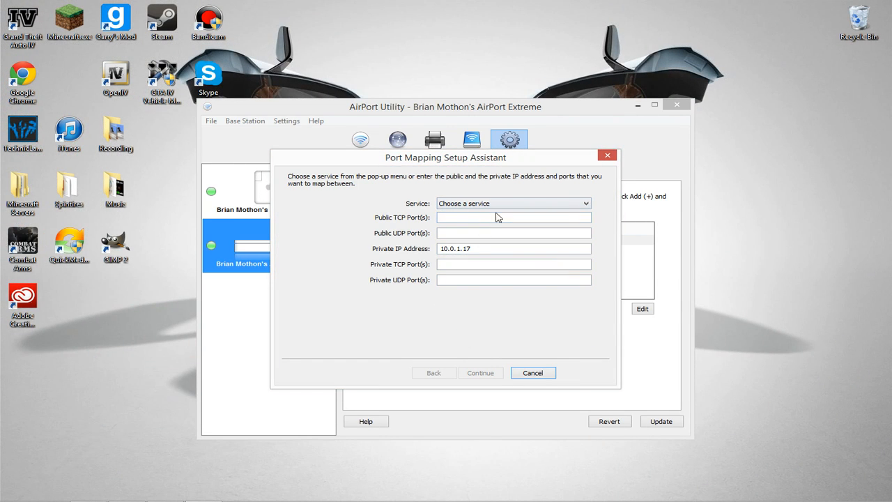
{"action": "mouse_move", "coordinate": [579, 174]}
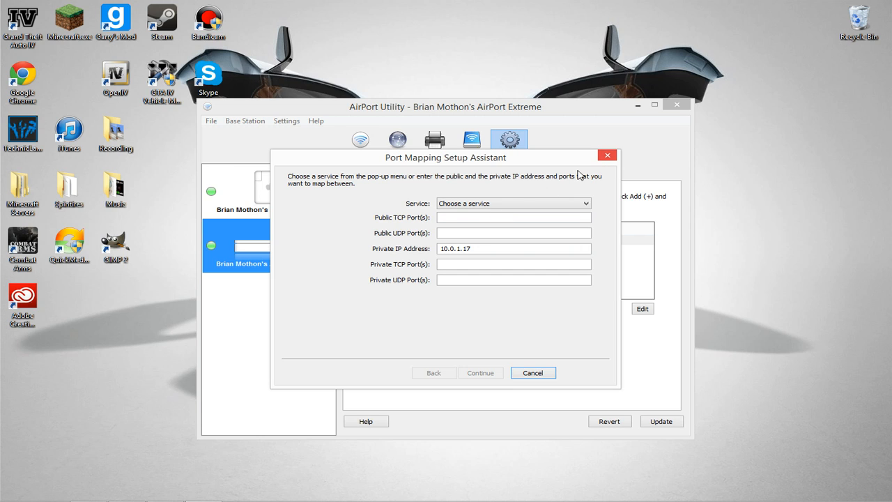
Enter public TCP port 25565 for the custom service alongside private address 10.0.1.17.
{"action": "left_click", "coordinate": [514, 217]}
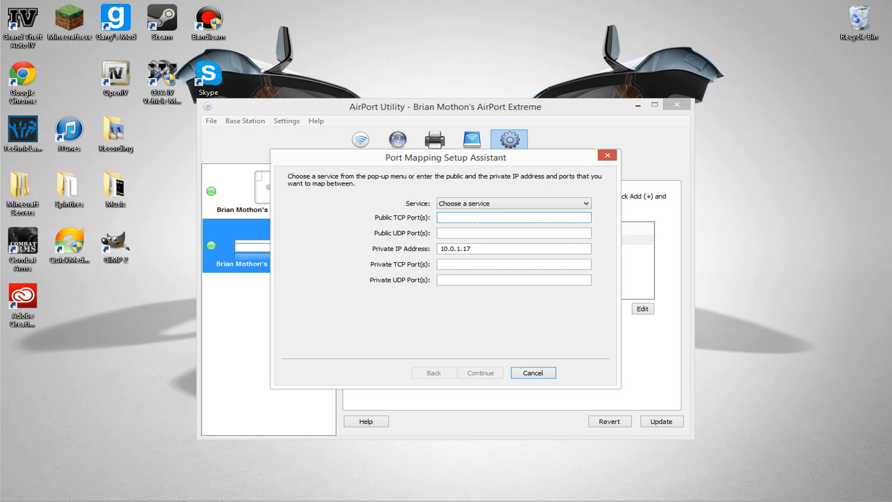
{"action": "type", "text": "25565"}
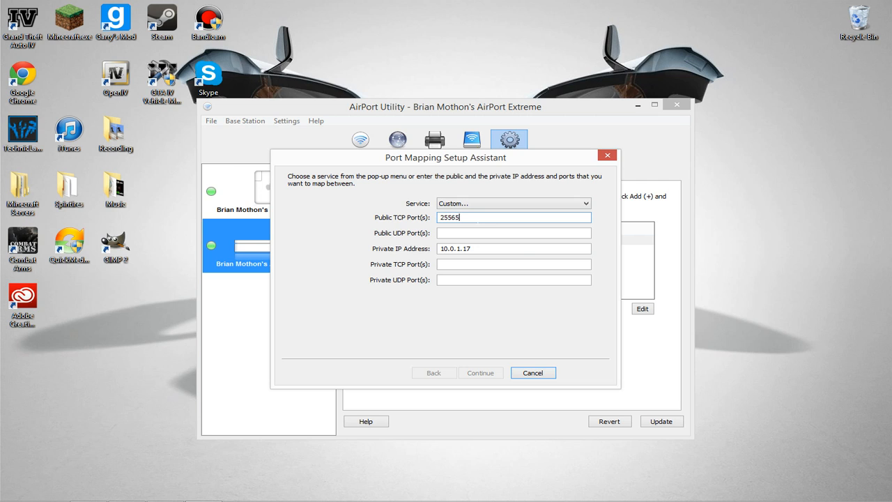
{"action": "left_click", "coordinate": [513, 265]}
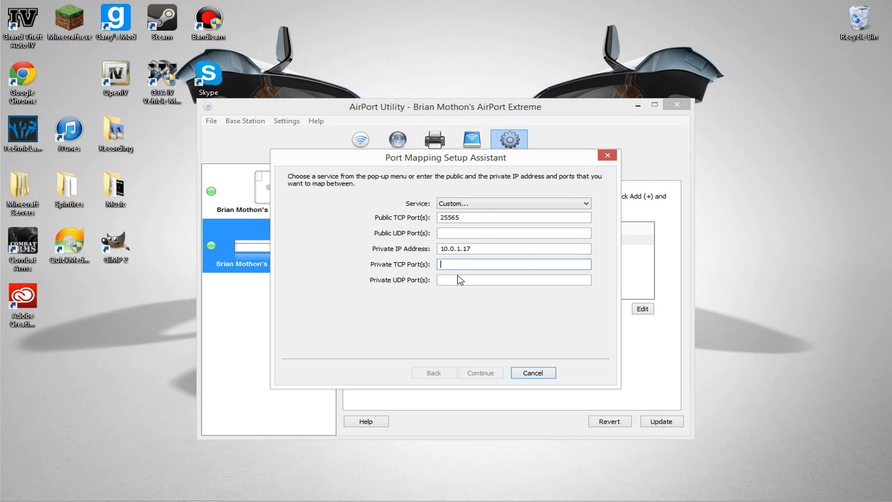
{"action": "left_click", "coordinate": [513, 248]}
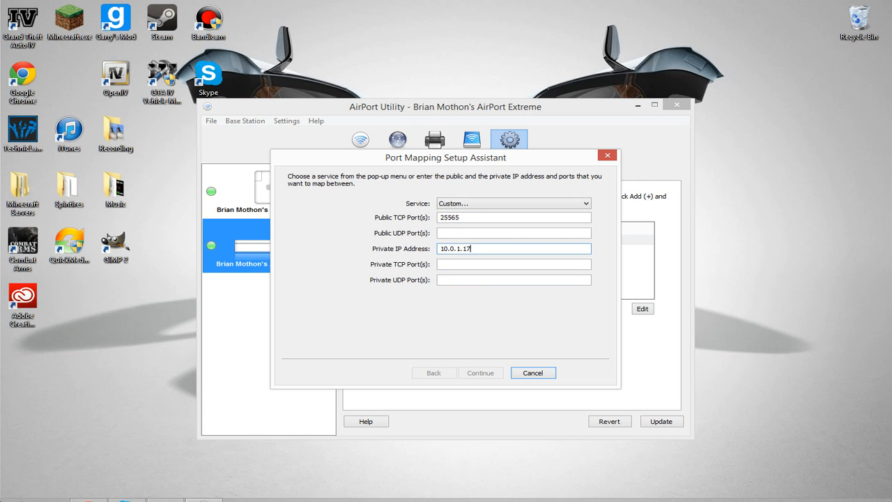
{"action": "left_click", "coordinate": [10, 491]}
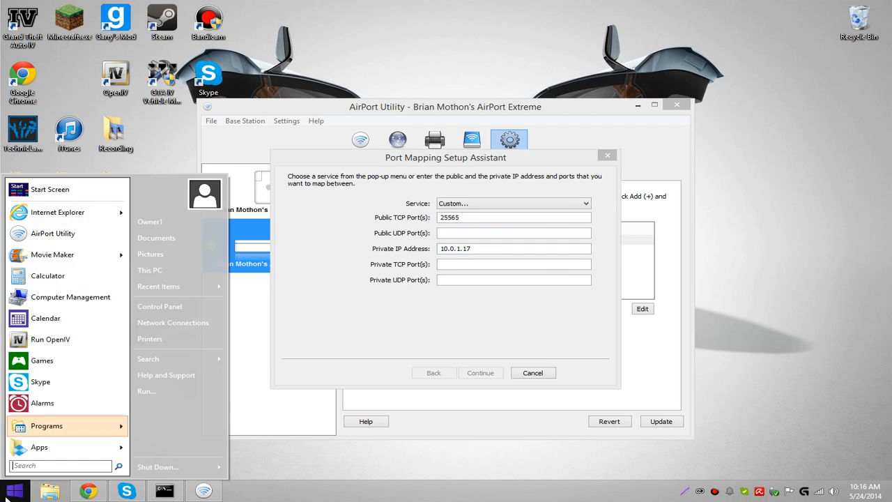
Run ipconfig in Command Prompt to confirm the Wi-Fi IPv4 address 10.0.1.17.
{"action": "type", "text": "c"}
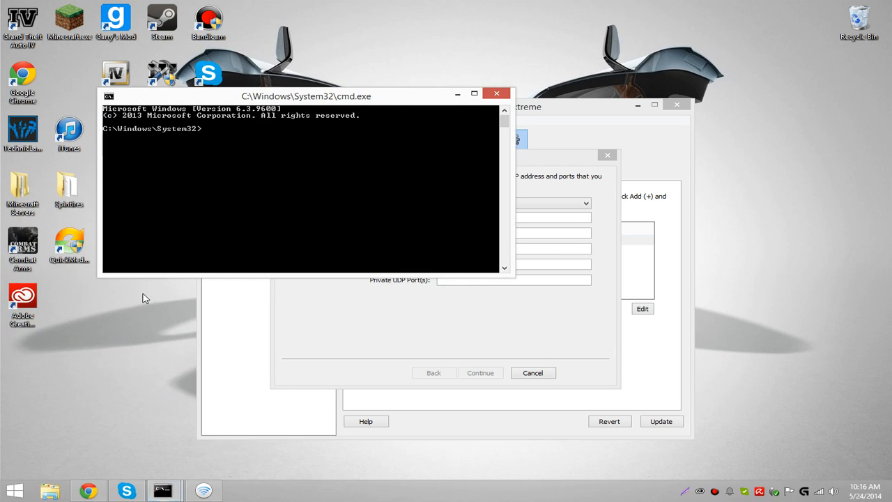
{"action": "type", "text": "ipconfig"}
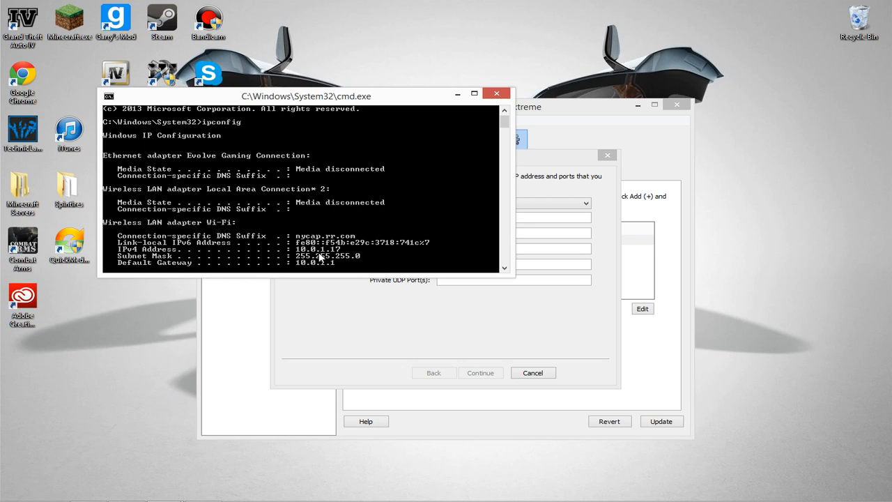
{"action": "mouse_move", "coordinate": [339, 260]}
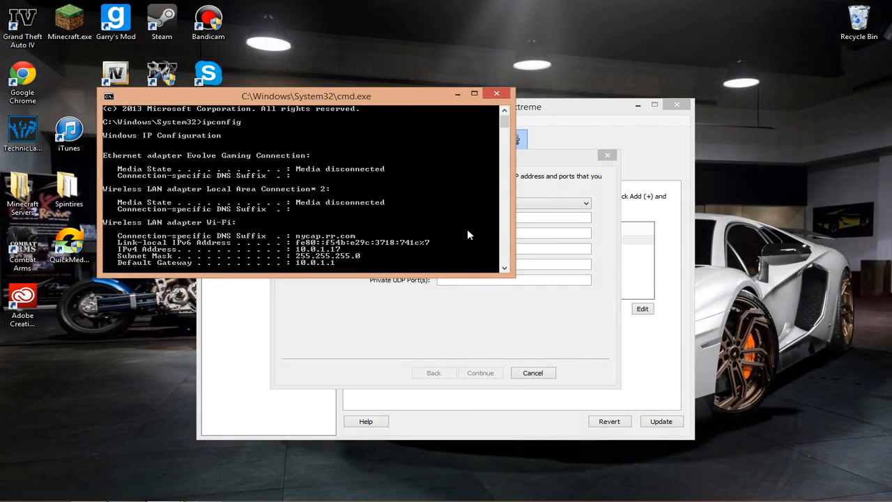
{"action": "mouse_move", "coordinate": [179, 265]}
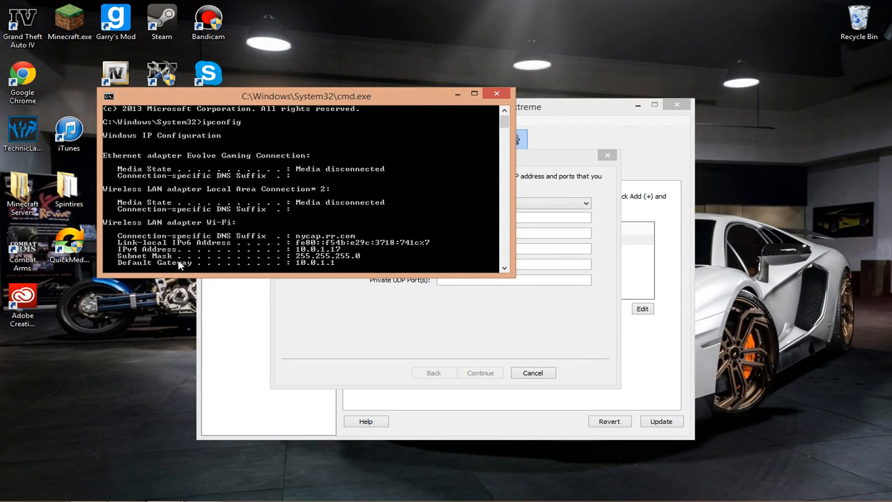
{"action": "mouse_move", "coordinate": [465, 157]}
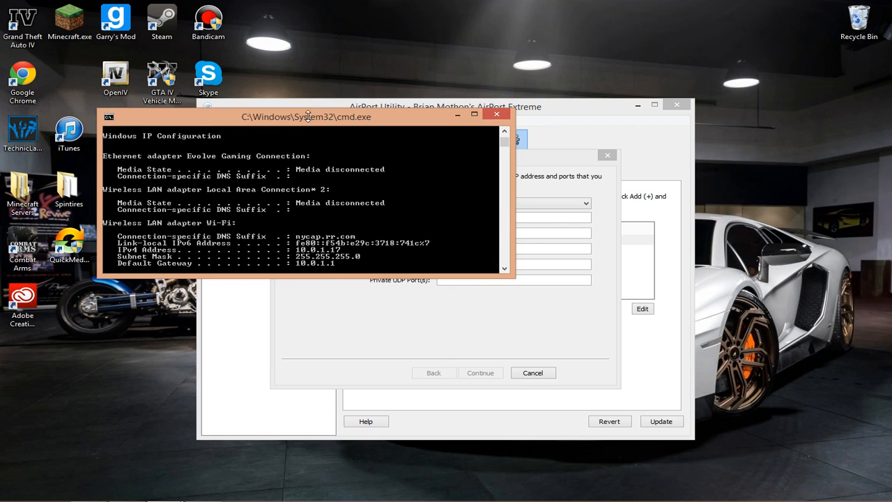
Move Command Prompt aside and finish the assistant, listing Minecraft above Just cause 2.
{"action": "left_click_drag", "start_coordinate": [305, 116], "coordinate": [189, 165]}
{"action": "type", "text": "10.0.1.17"}
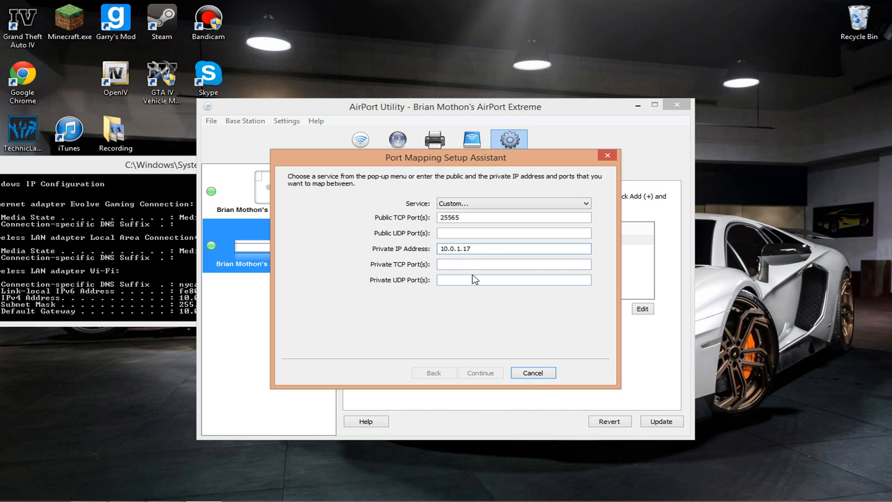
{"action": "left_click", "coordinate": [533, 372]}
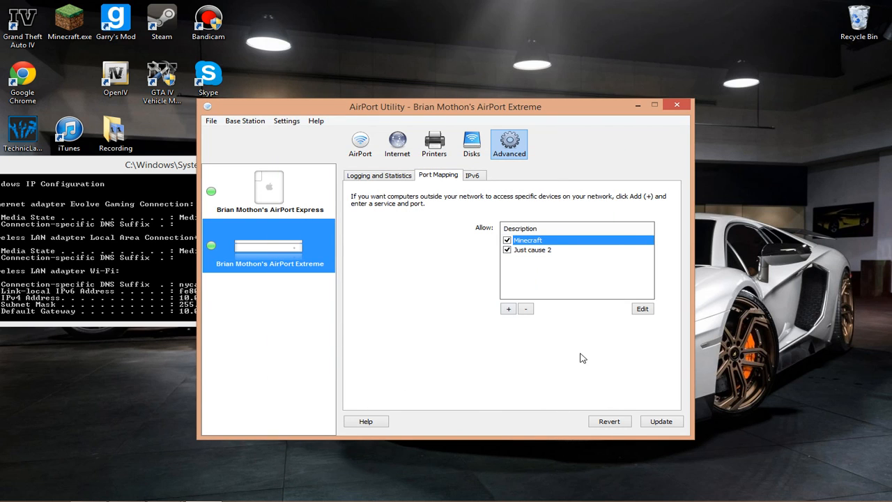